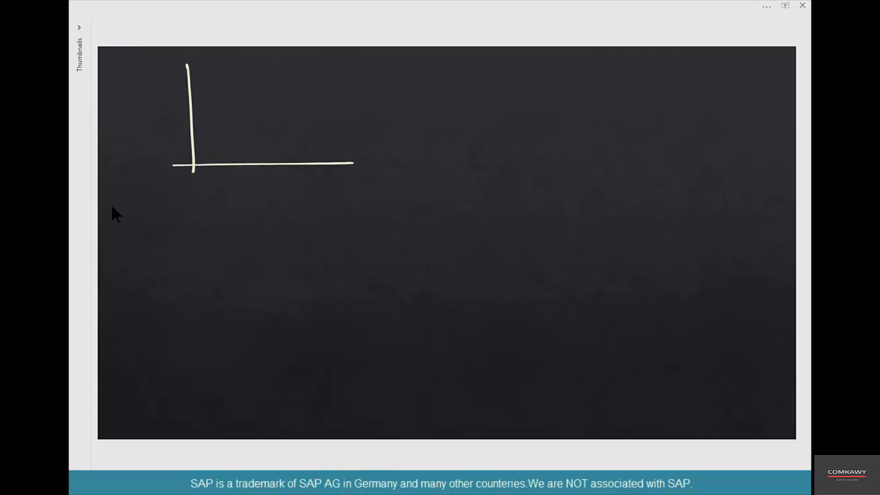
Draw the rising trend line on the first graph and caption it '(TREND Model)'.
drag(195, 168, 320, 73)
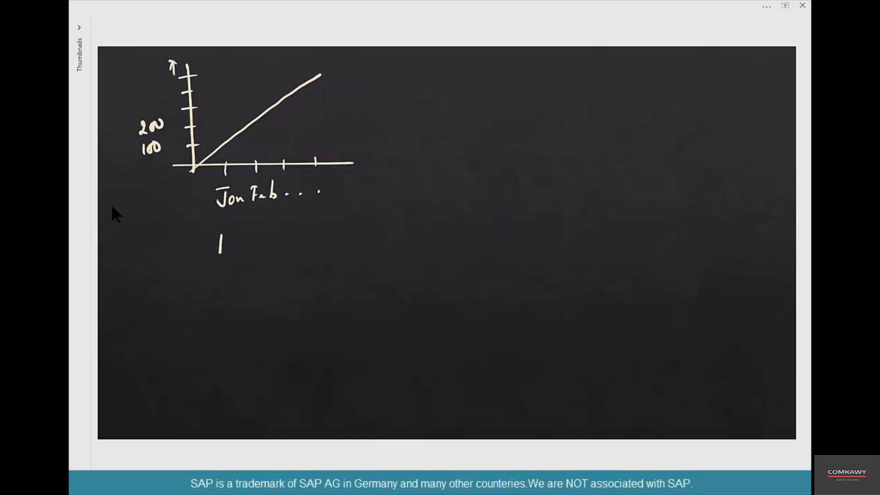
text((TREND Model))
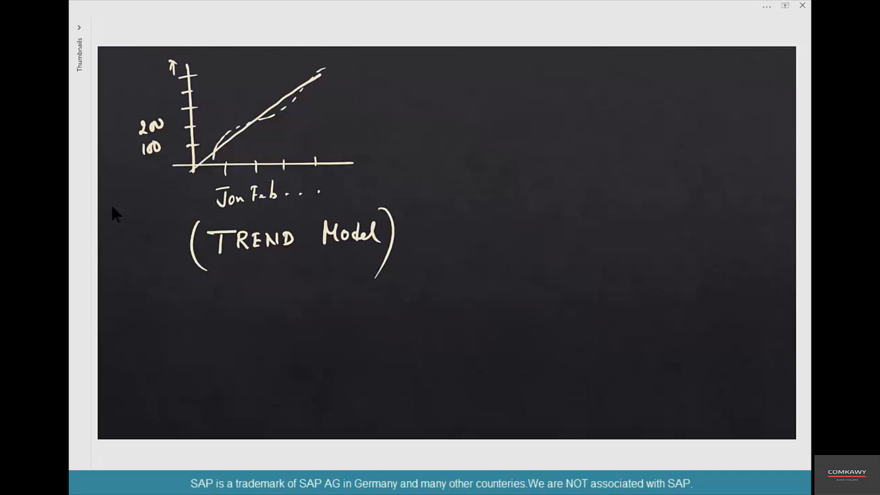
Handwrite 'At least 3 periods' beneath the TREND Model caption.
text(Atleast 3 periods)
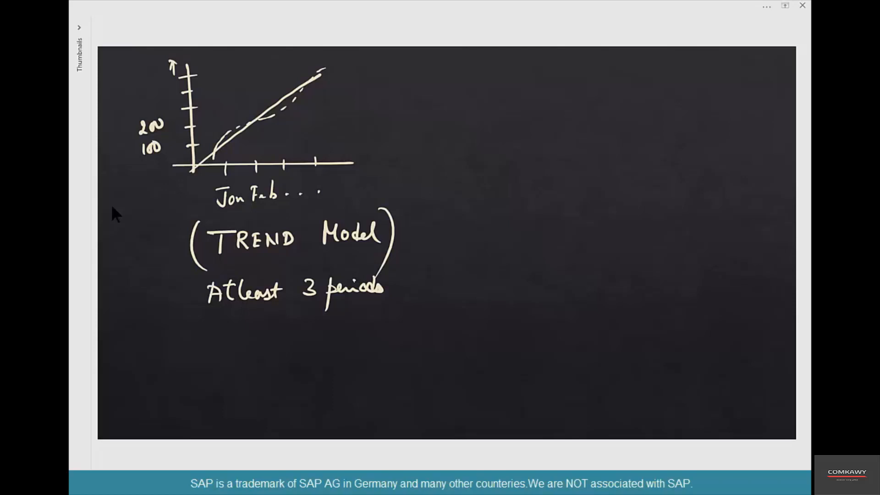
Draw upper-right axes captioned 'Seasonal' with a rising-and-falling wave curve and axis ticks.
drag(515, 53, 517, 143)
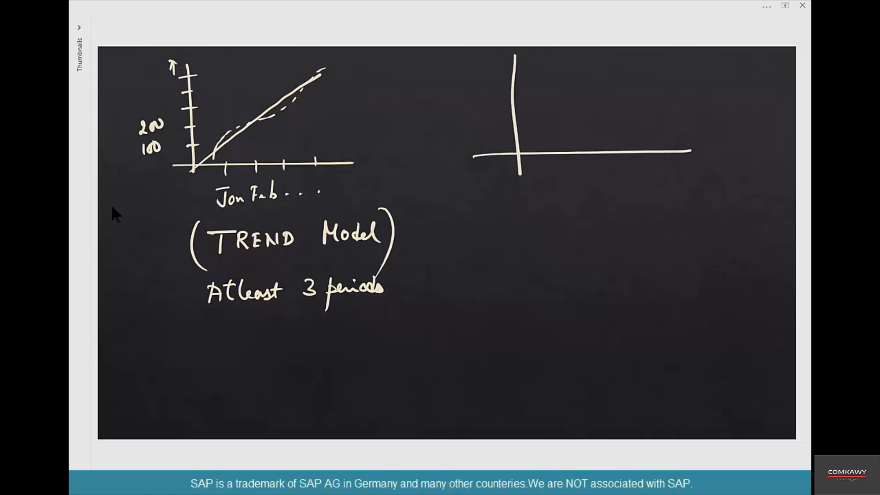
text(Seasonal))
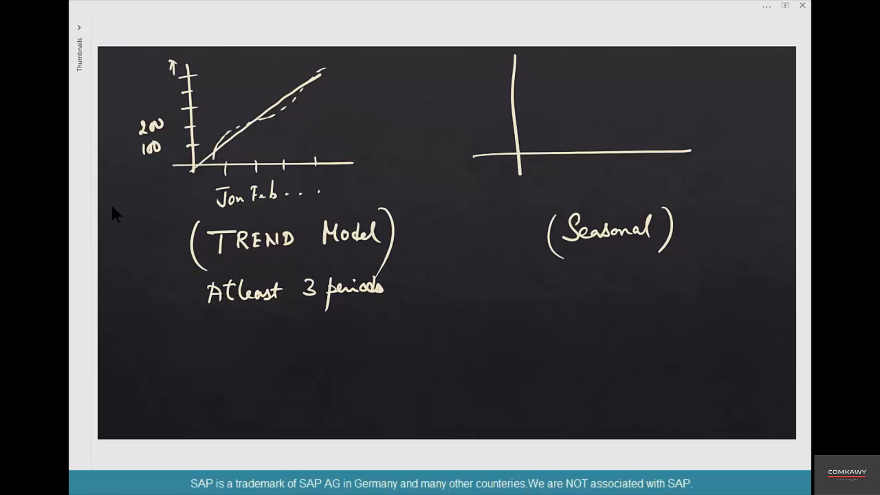
drag(528, 146, 628, 106)
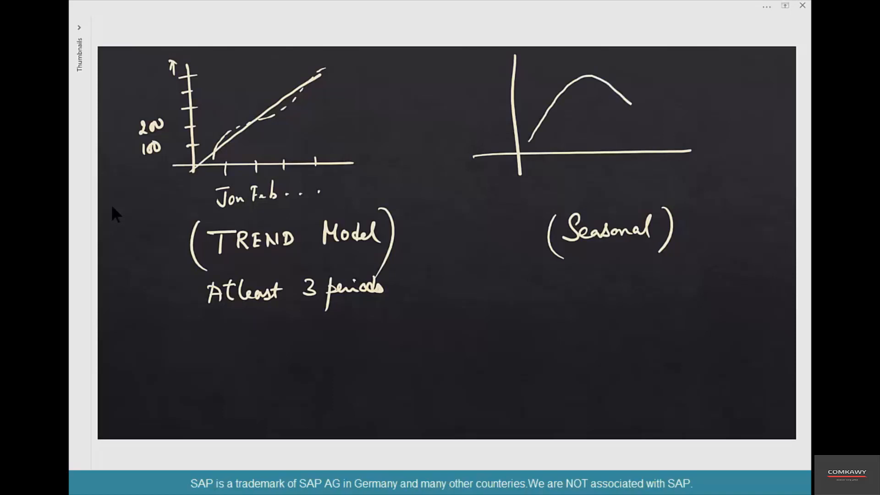
drag(618, 100, 718, 84)
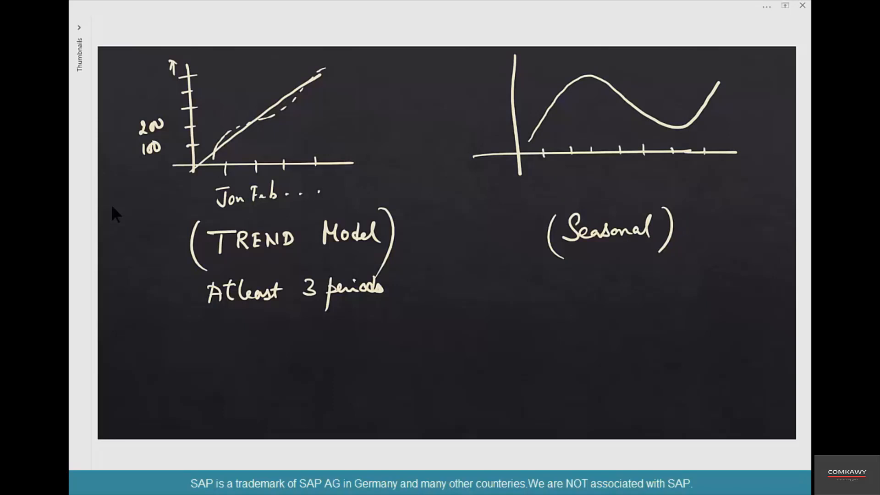
Label the seasonal axis Summer and Winter, note 'At least 12 months', and start third-graph axes below.
text(S.)
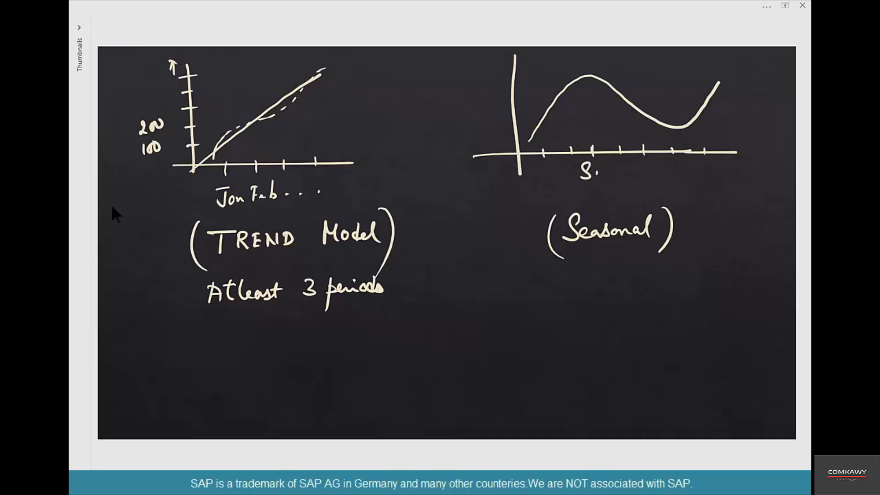
text(Summer)
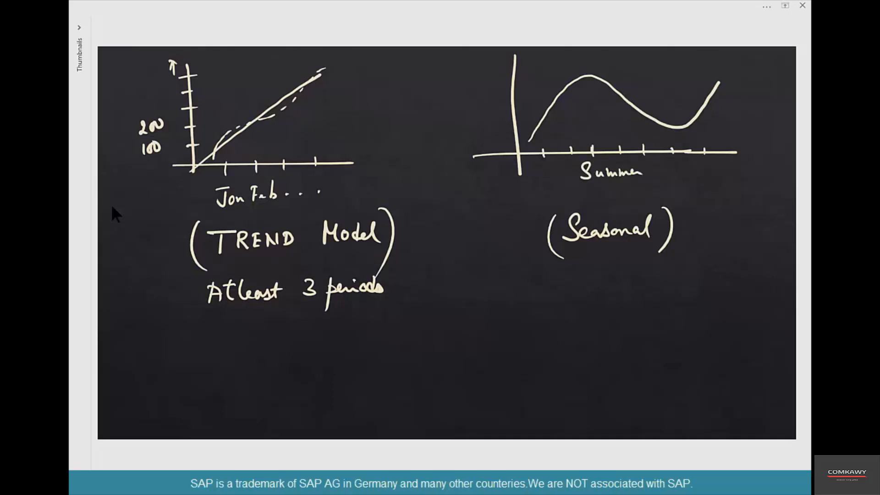
text(Winter)
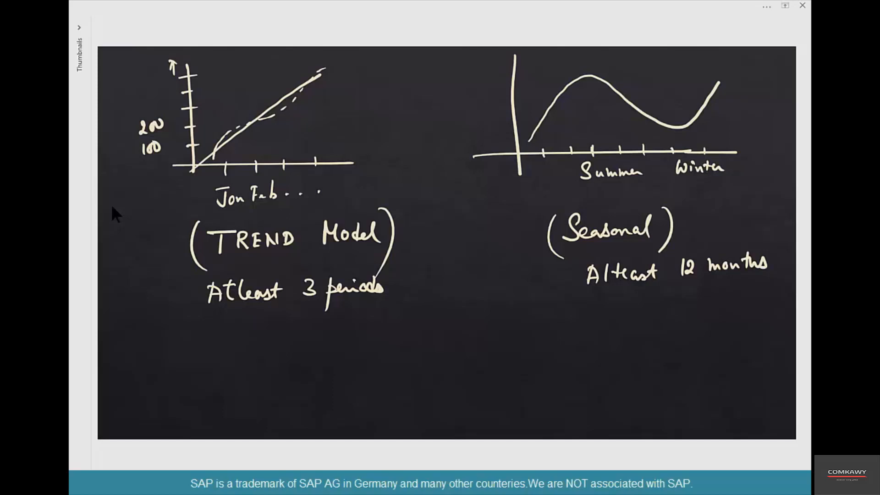
drag(407, 325, 640, 412)
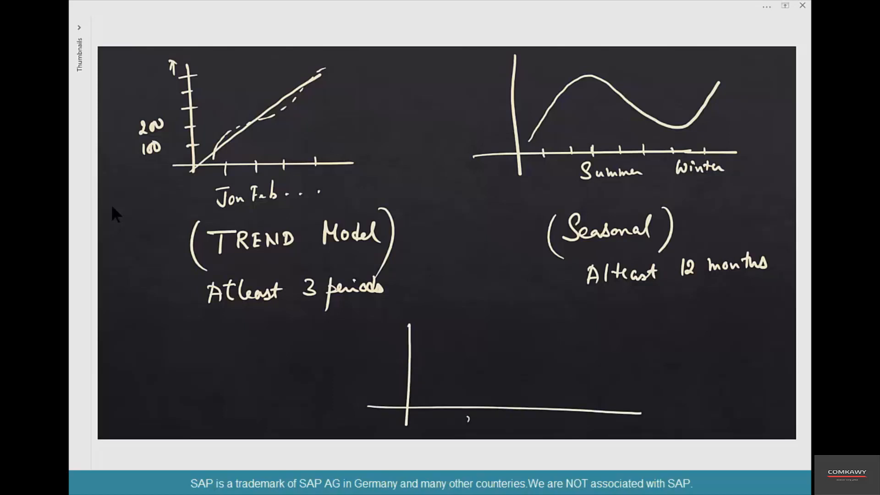